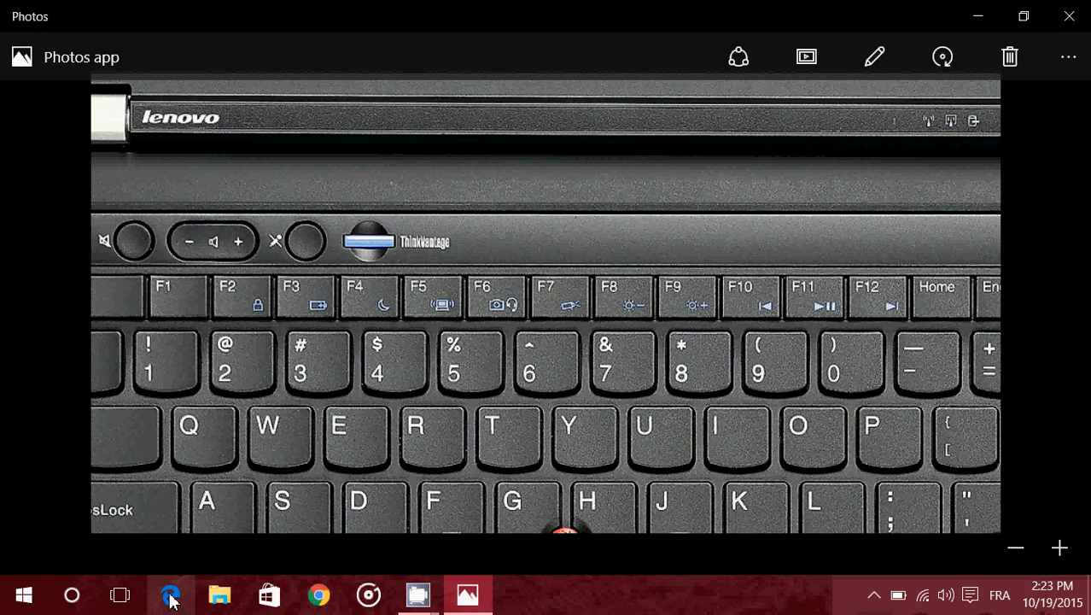
# Step: Launch Internet Explorer from the taskbar search over the keyboard photo
pyautogui.click(71, 595)
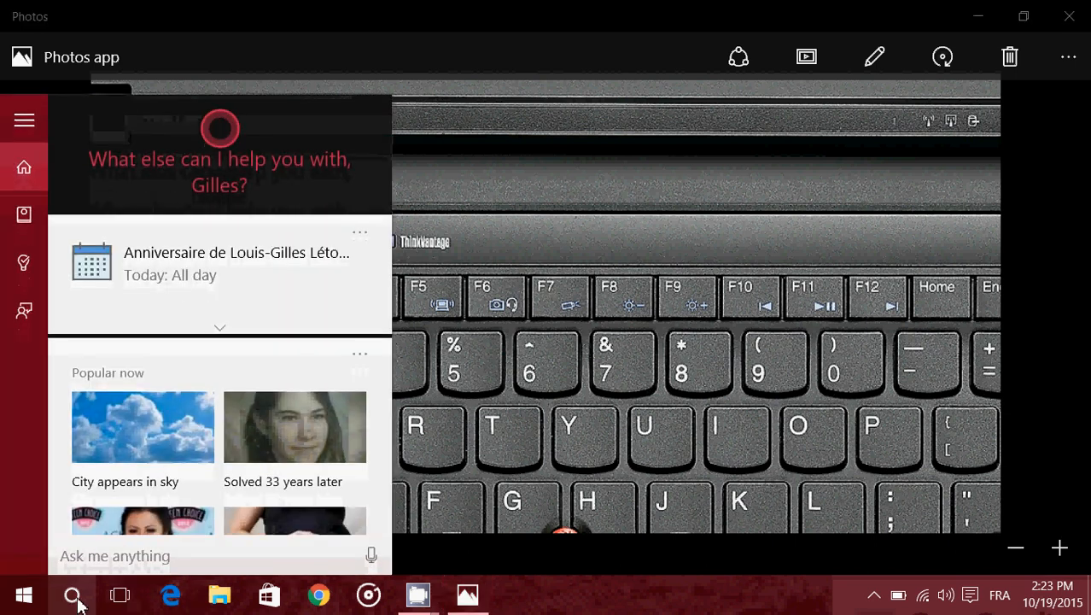
pyautogui.write('intern')
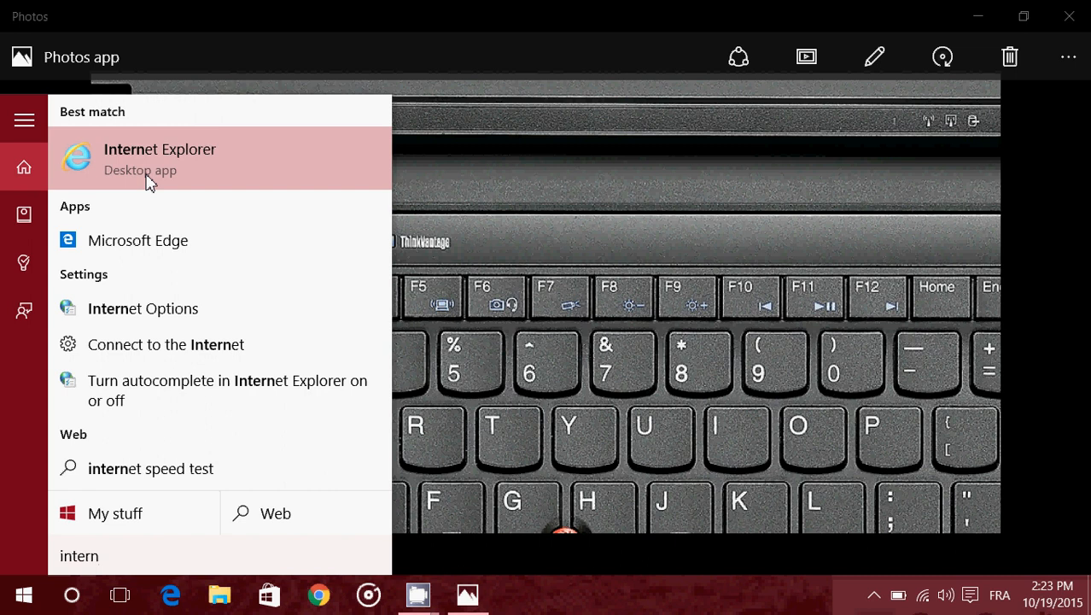
pyautogui.click(161, 159)
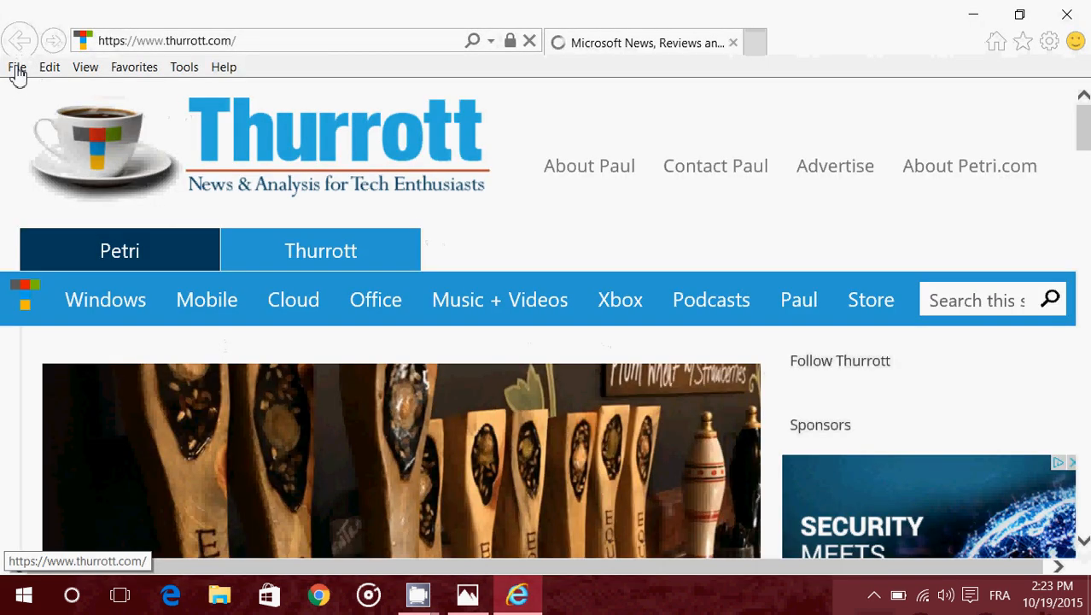
# Step: Review the File, Favorites and View menus and their shortcut keys
pyautogui.click(15, 67)
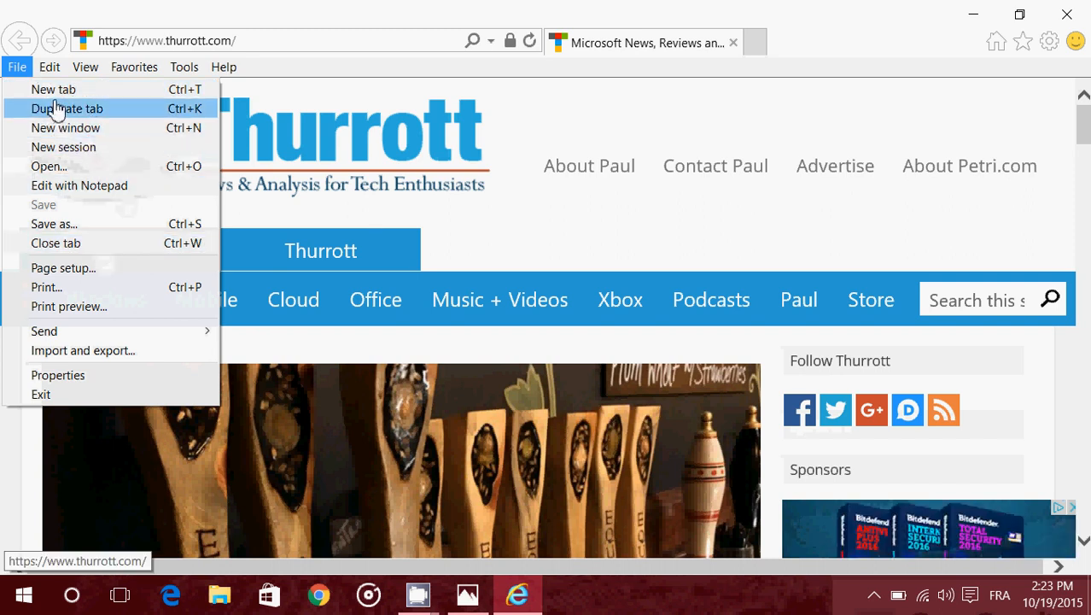
pyautogui.click(134, 66)
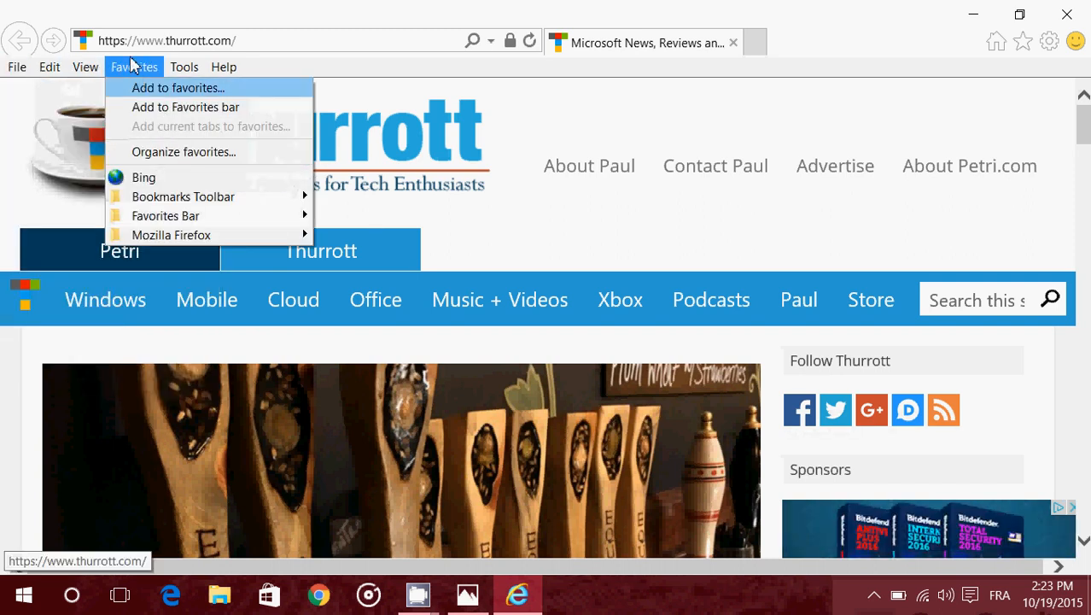
pyautogui.click(83, 67)
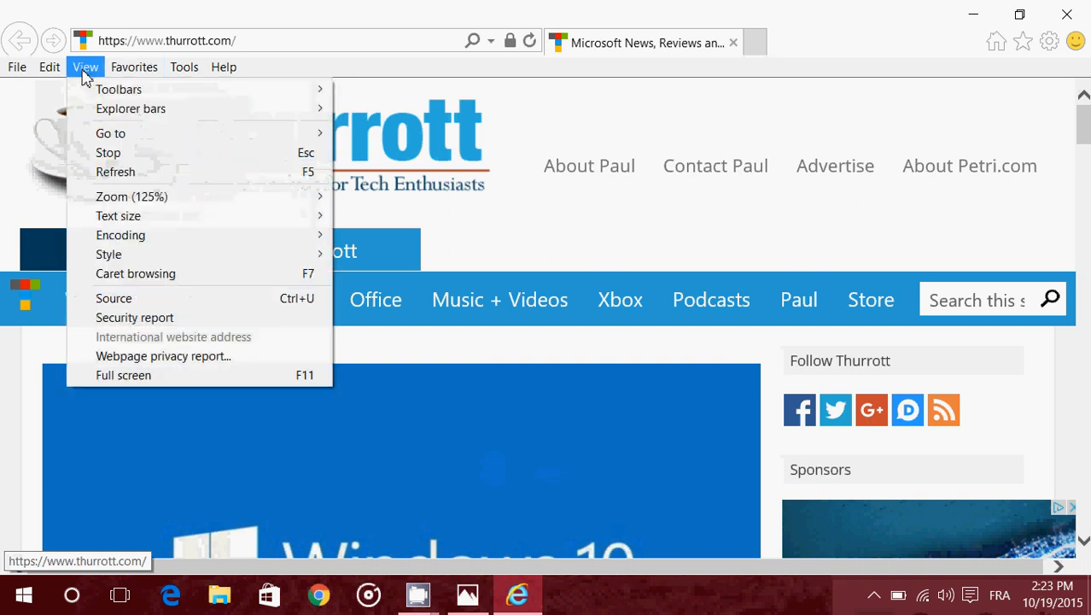
pyautogui.moveTo(116, 171)
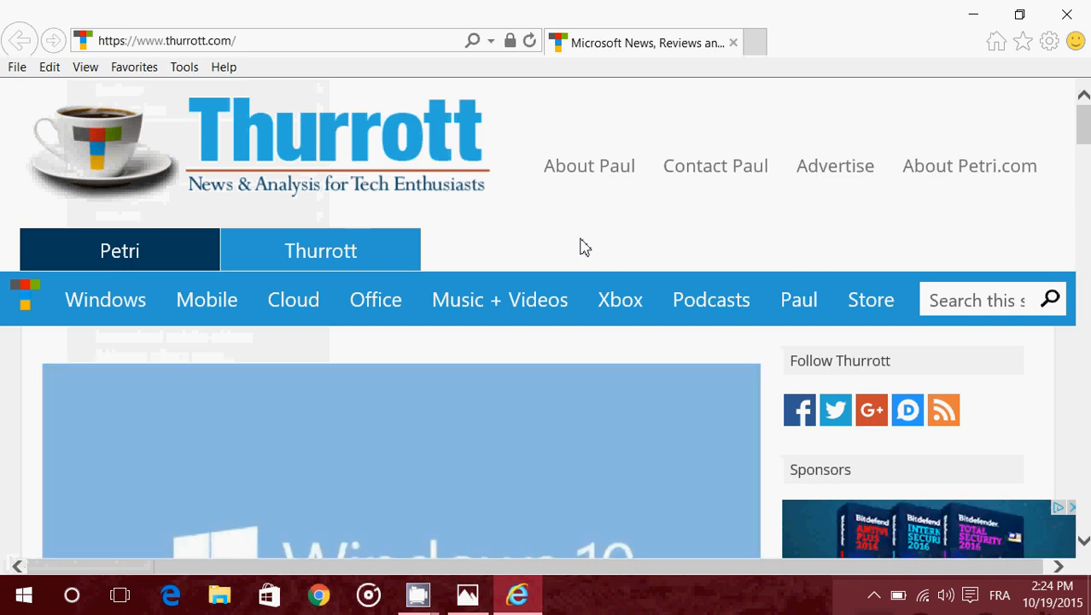
# Step: Refresh the Thurrott homepage, recheck the View menu and scroll down the page
pyautogui.click(530, 41)
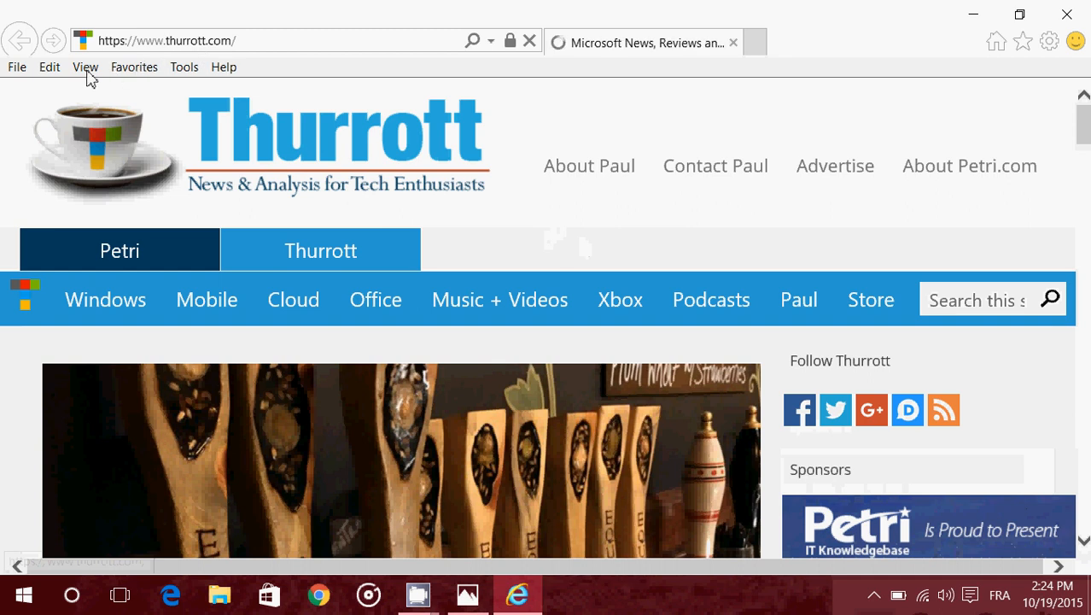
pyautogui.click(84, 66)
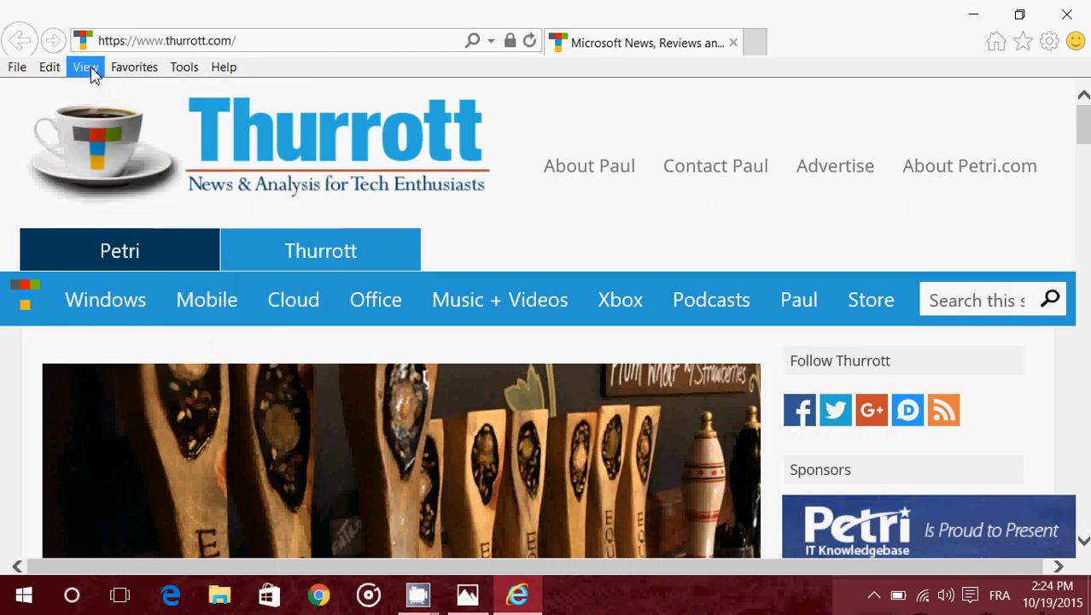
pyautogui.click(84, 67)
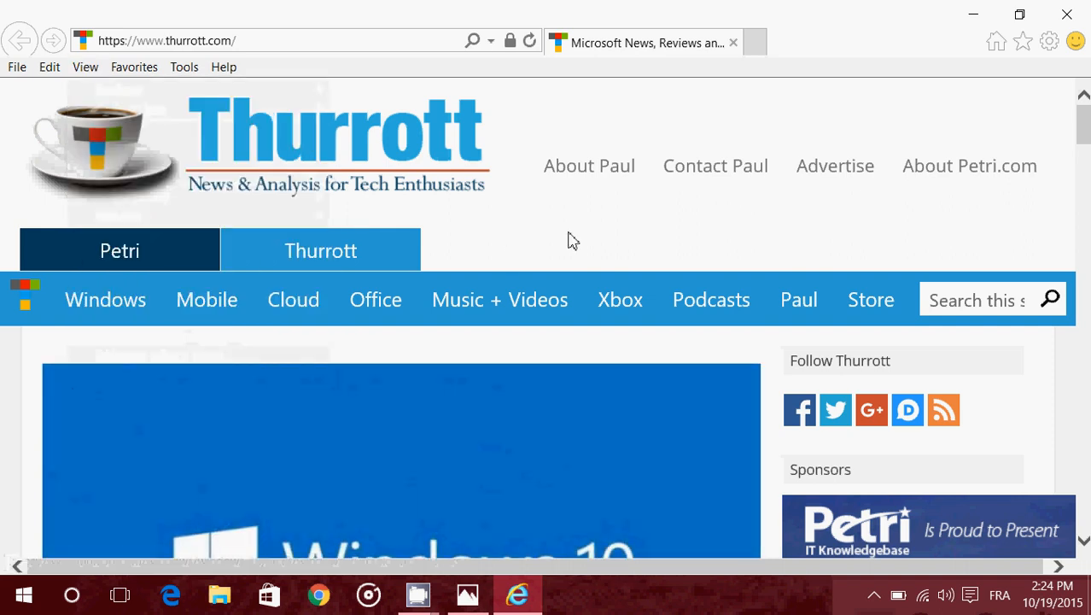
pyautogui.scroll(-3)
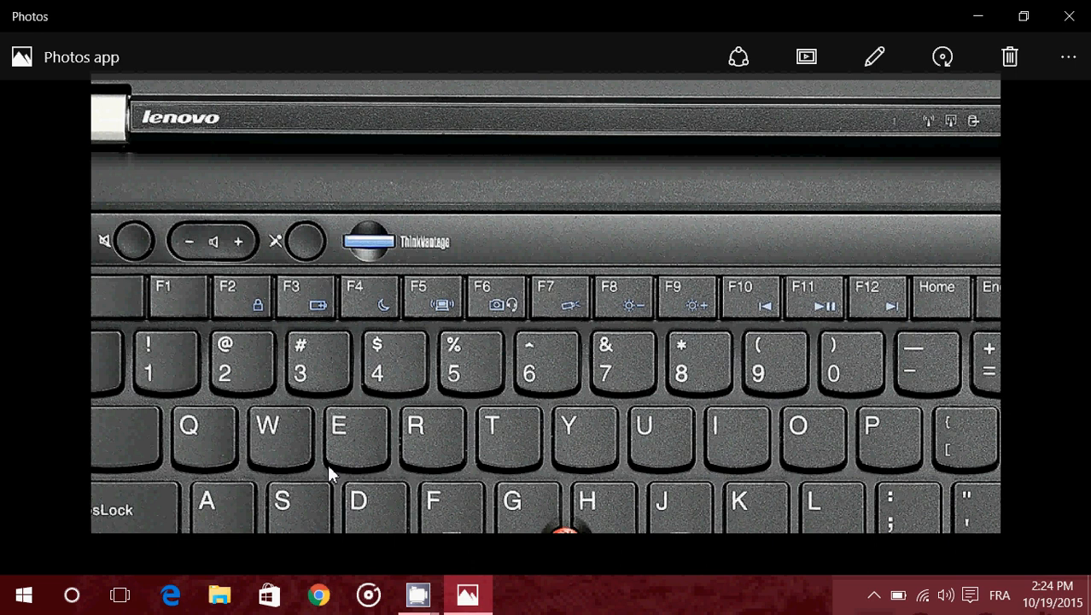
# Step: Relaunch Internet Explorer from the taskbar search results
pyautogui.click(72, 594)
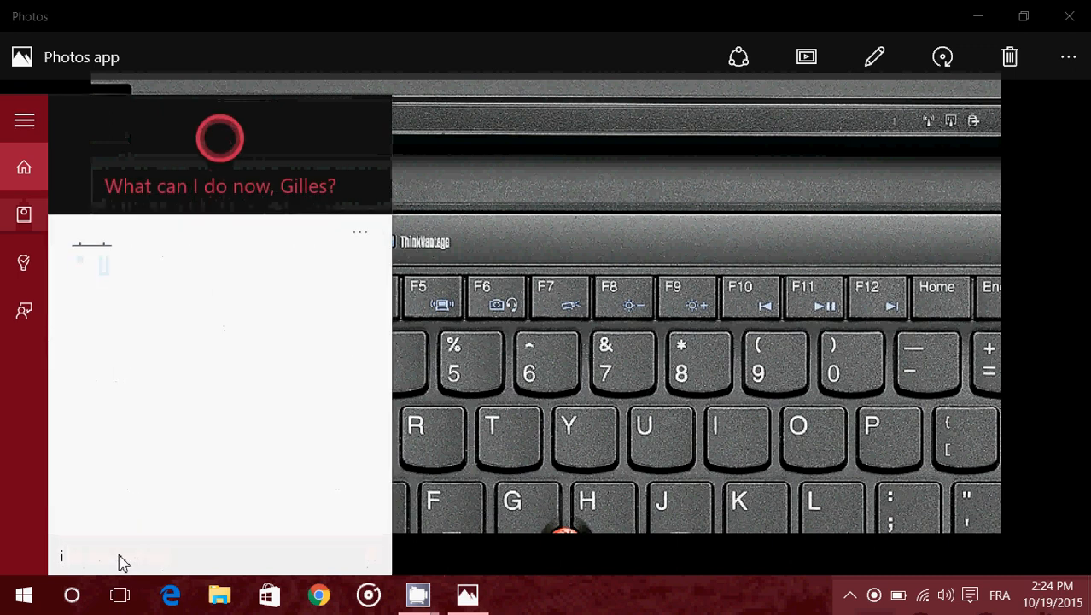
pyautogui.write('nter')
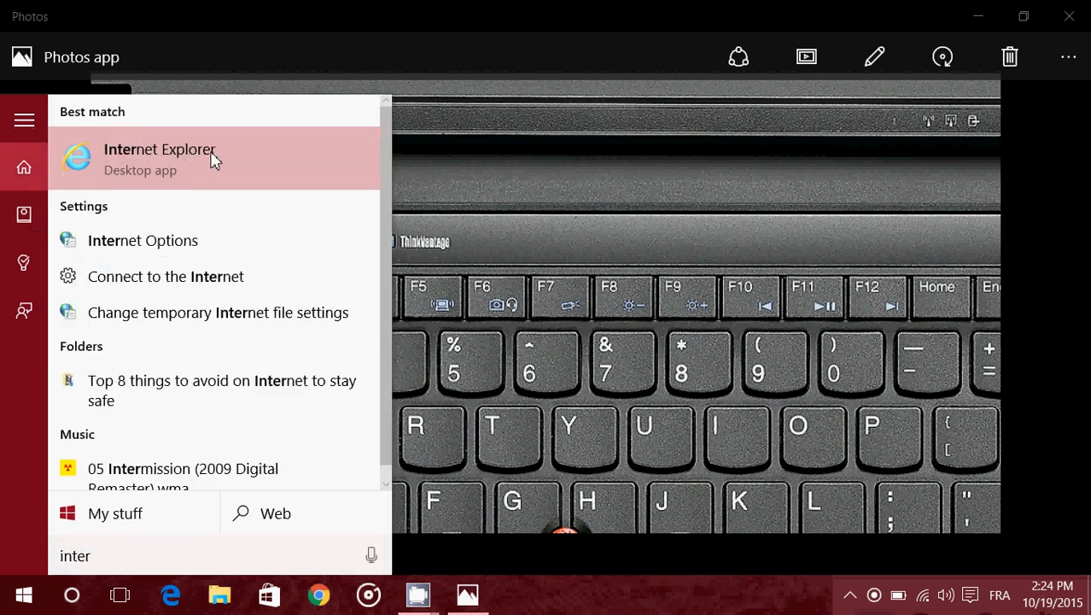
pyautogui.click(160, 159)
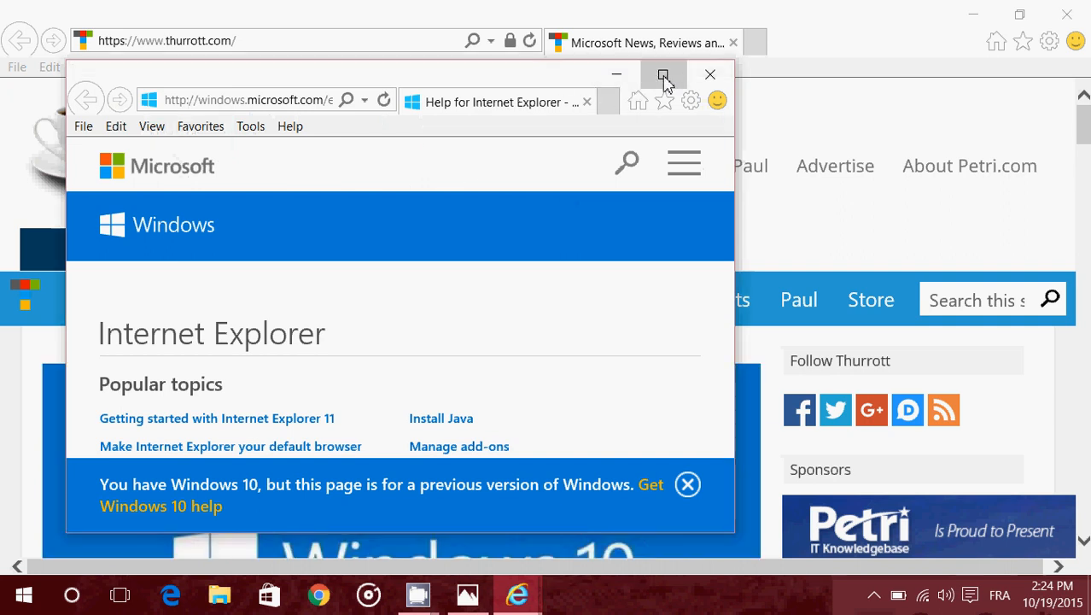
# Step: Maximize the Internet Explorer help window opened with F1
pyautogui.click(663, 75)
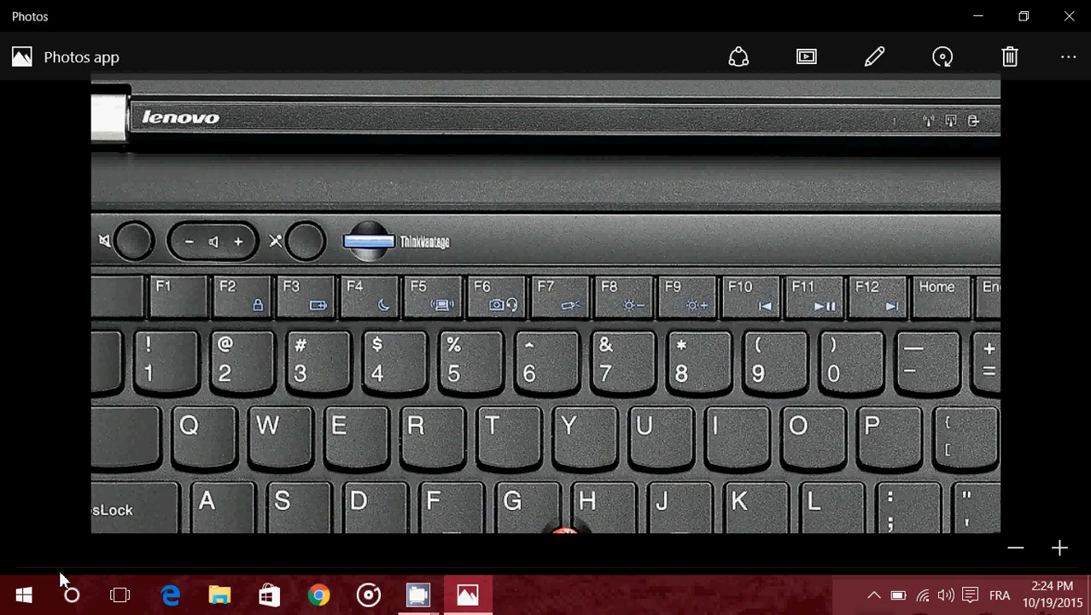
# Step: Start WordPad maximized, view the F1 Bing help search, and return to the blank document
pyautogui.write('word')
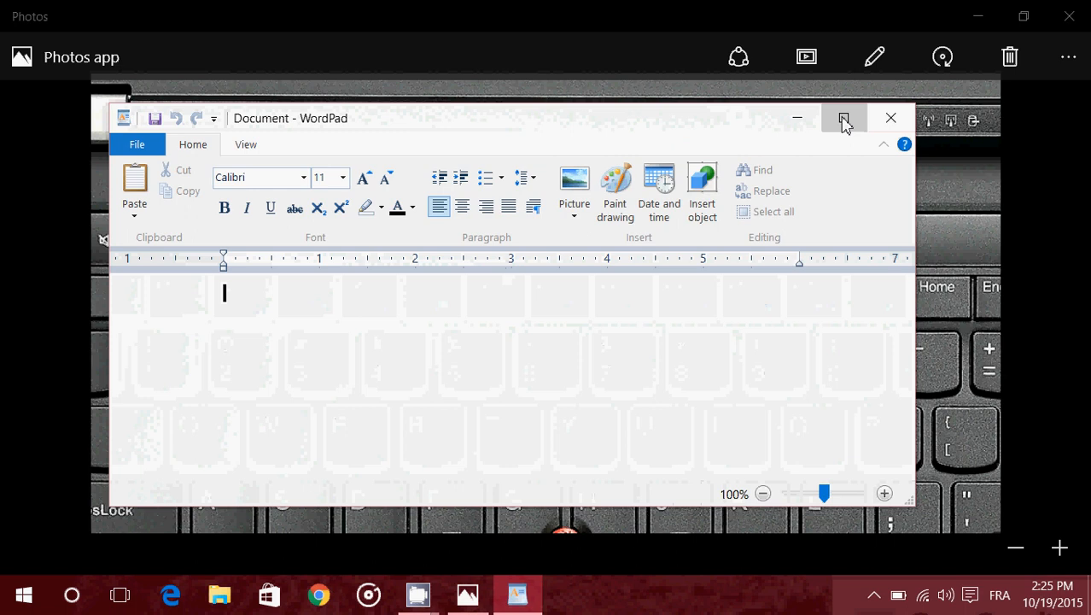
pyautogui.click(844, 118)
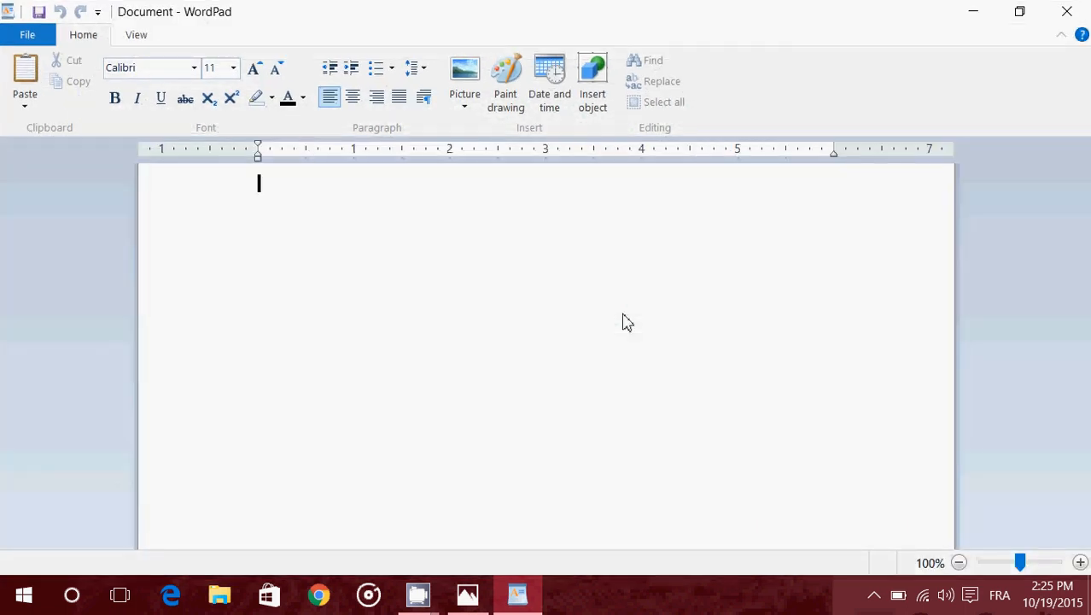
pyautogui.click(318, 594)
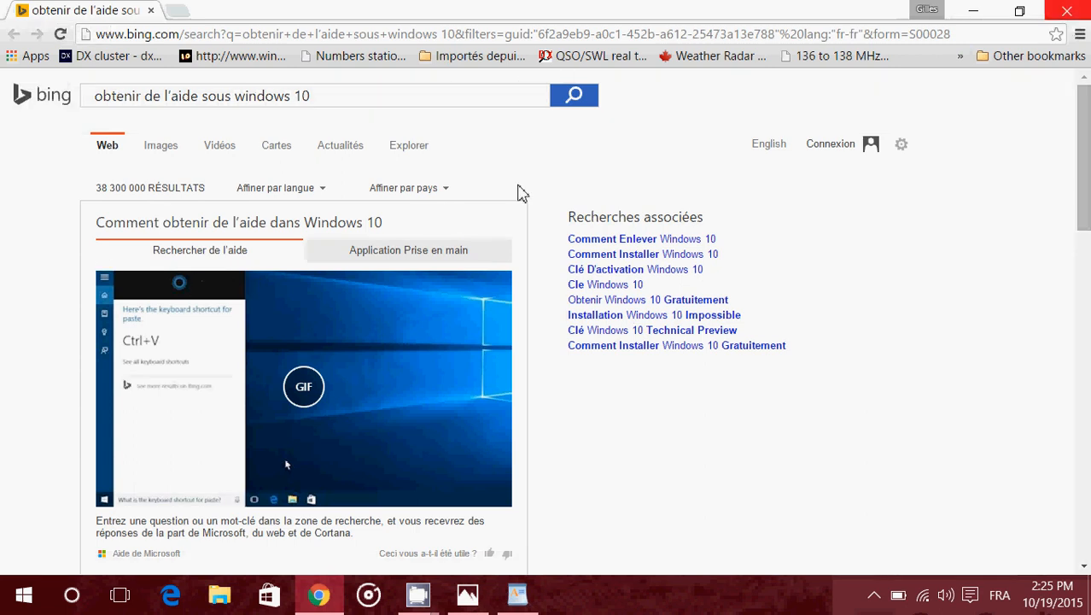
pyautogui.click(516, 594)
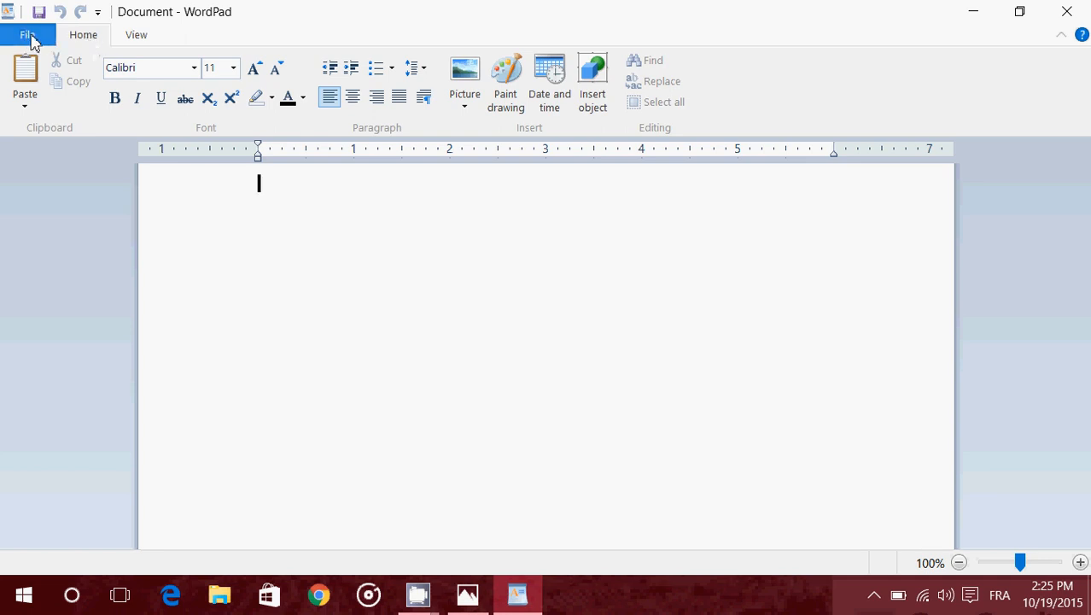
# Step: Look over WordPad's File, View and Home ribbon options on the blank document
pyautogui.click(27, 34)
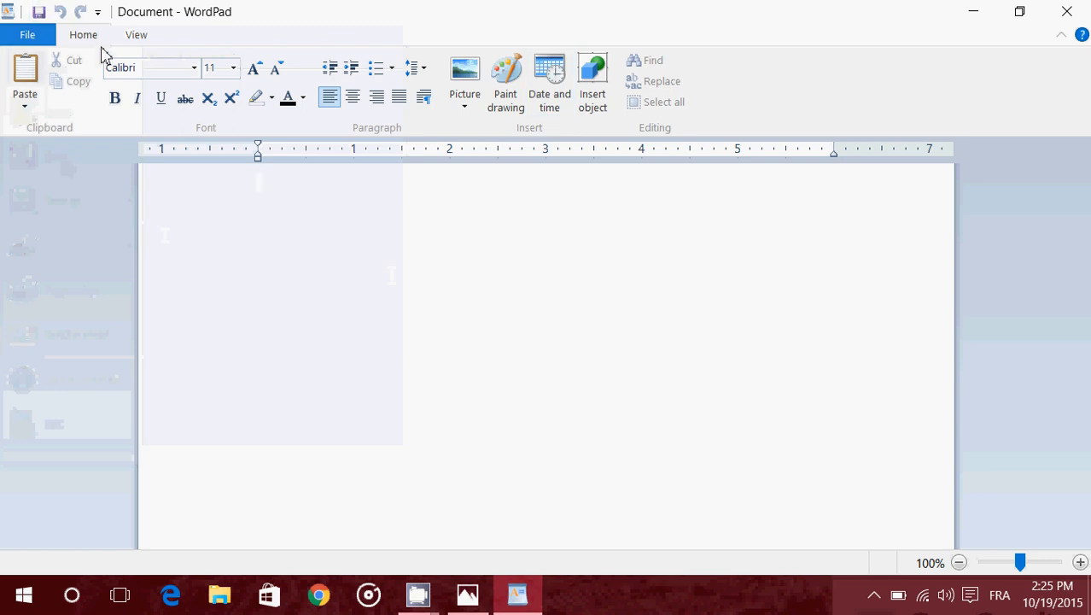
pyautogui.click(136, 34)
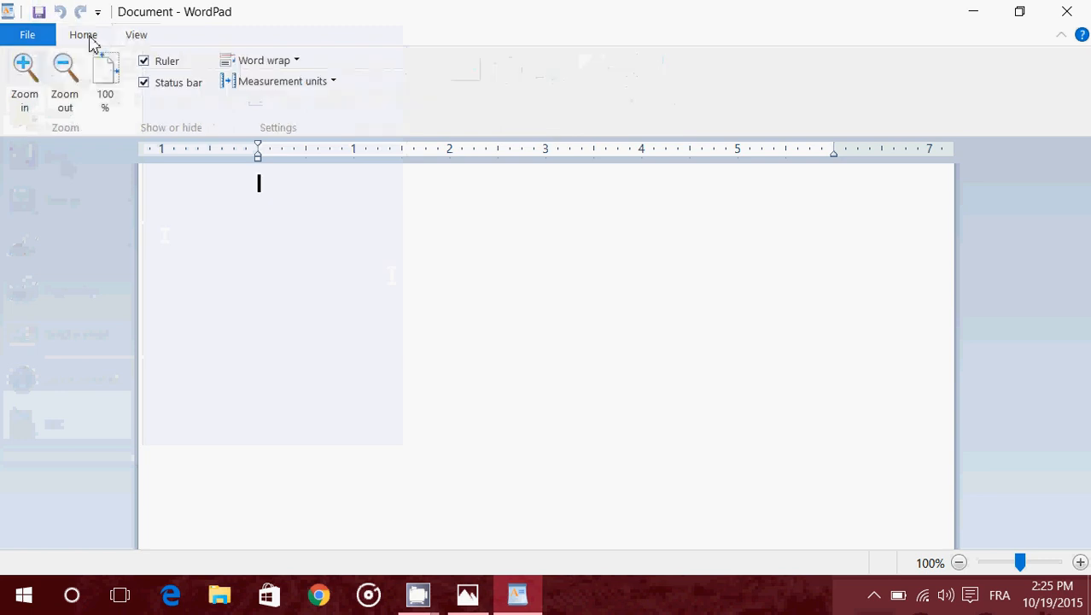
pyautogui.click(82, 34)
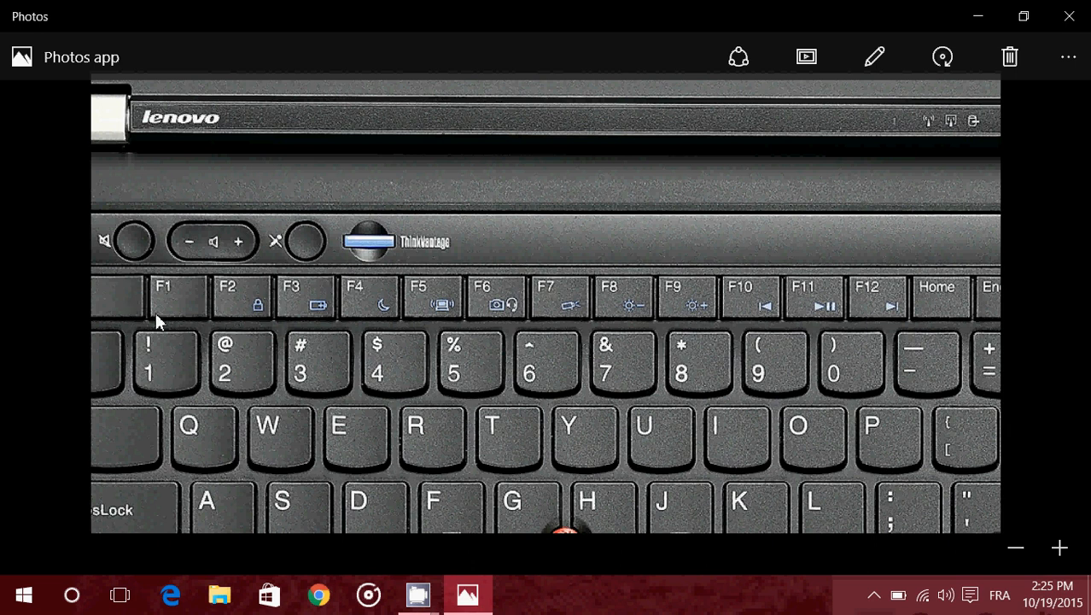
pyautogui.moveTo(308, 304)
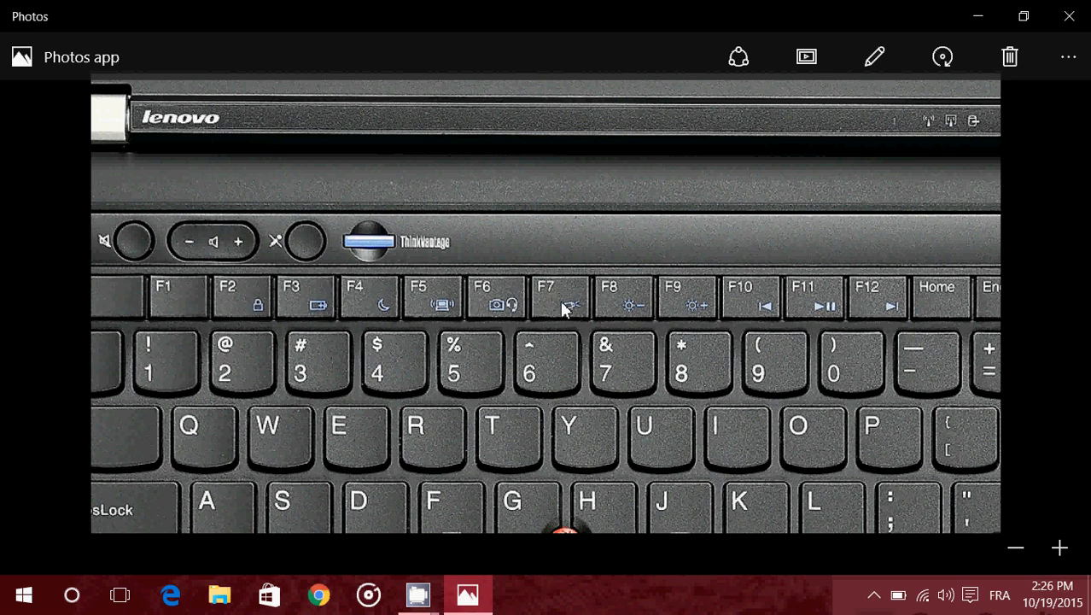
pyautogui.moveTo(762, 309)
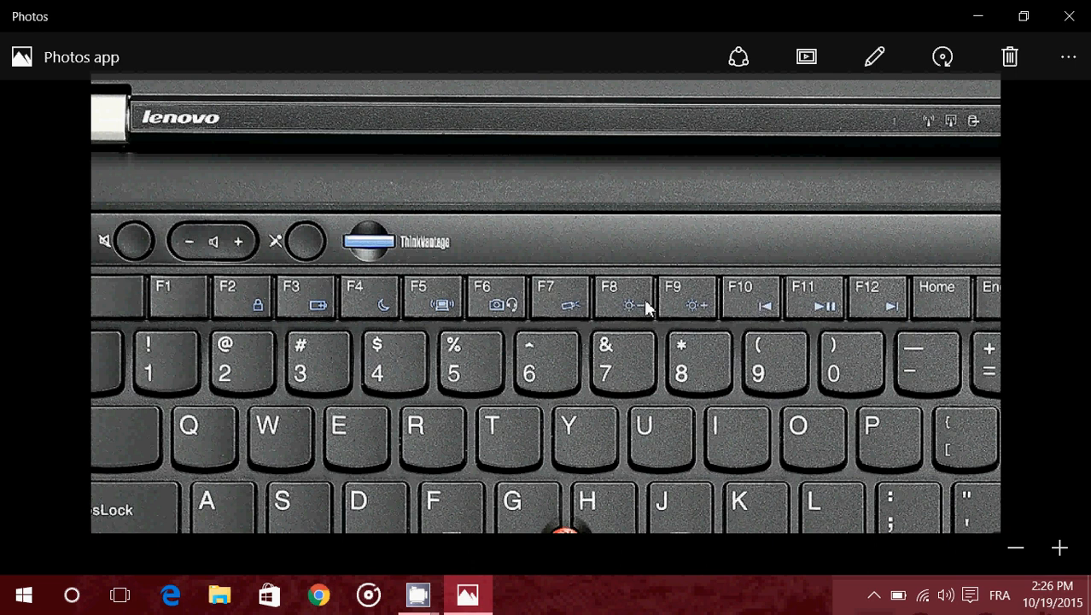
pyautogui.moveTo(833, 305)
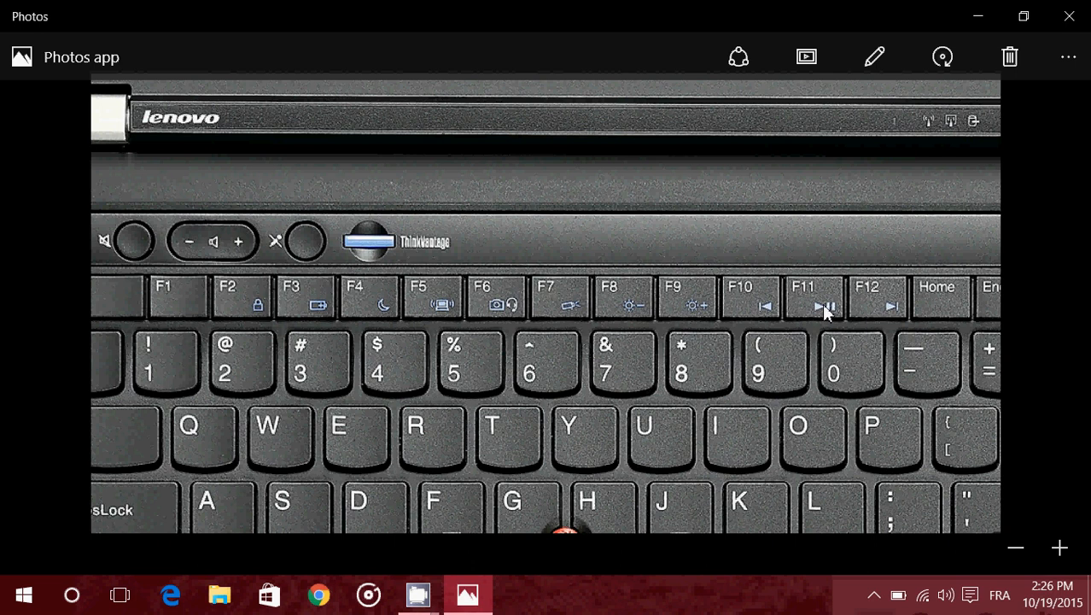
pyautogui.moveTo(253, 341)
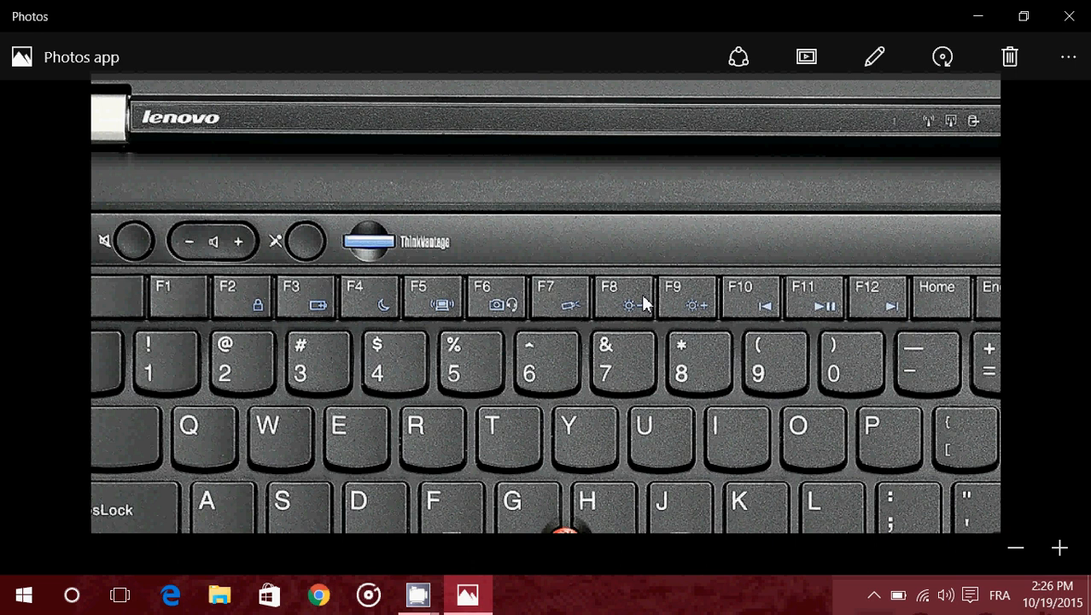
pyautogui.moveTo(555, 294)
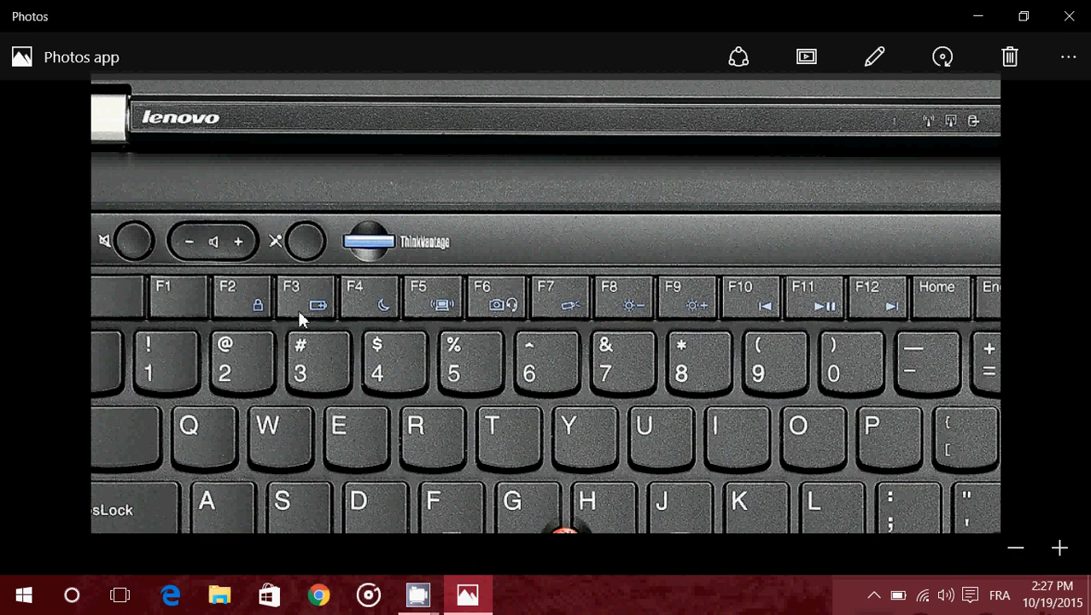
pyautogui.moveTo(581, 325)
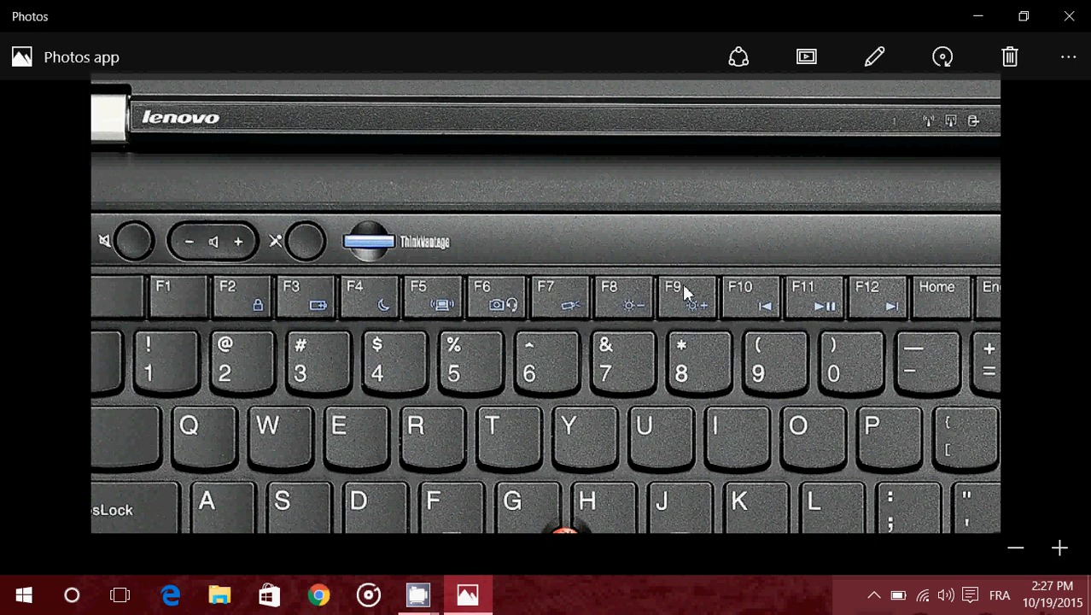
pyautogui.moveTo(707, 400)
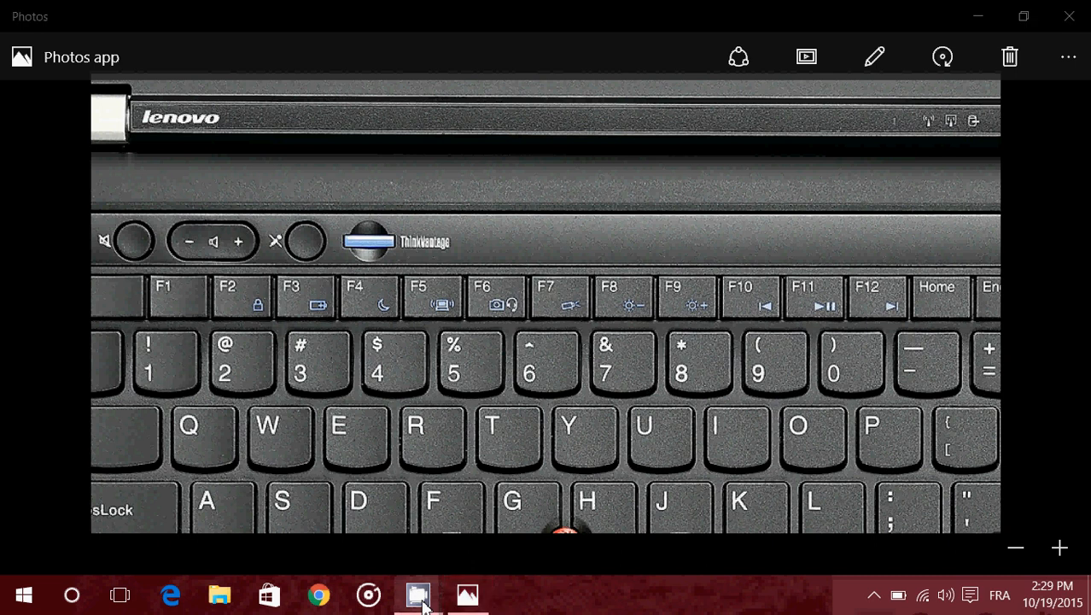
pyautogui.click(419, 594)
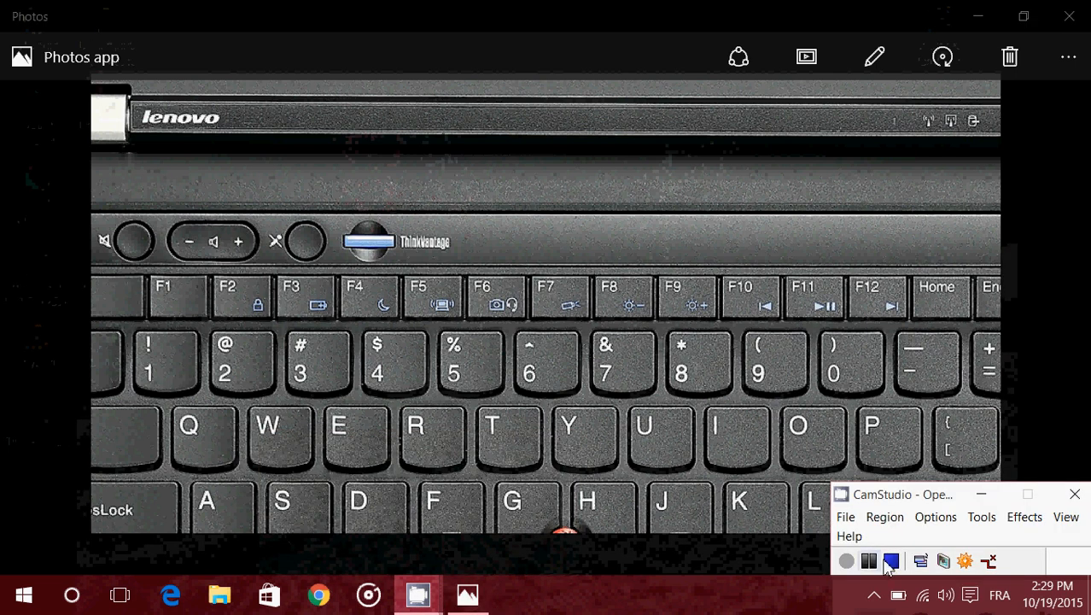